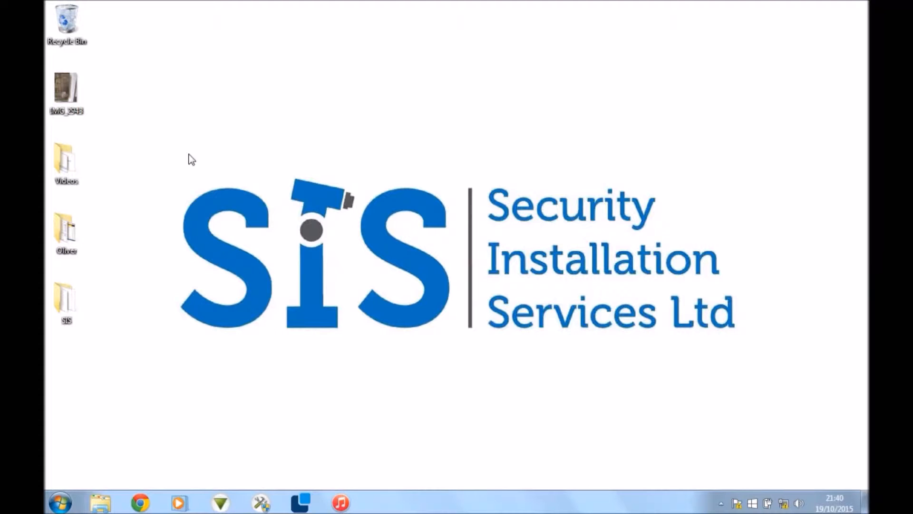
{"action": "mouse_move", "coordinate": [158, 369]}
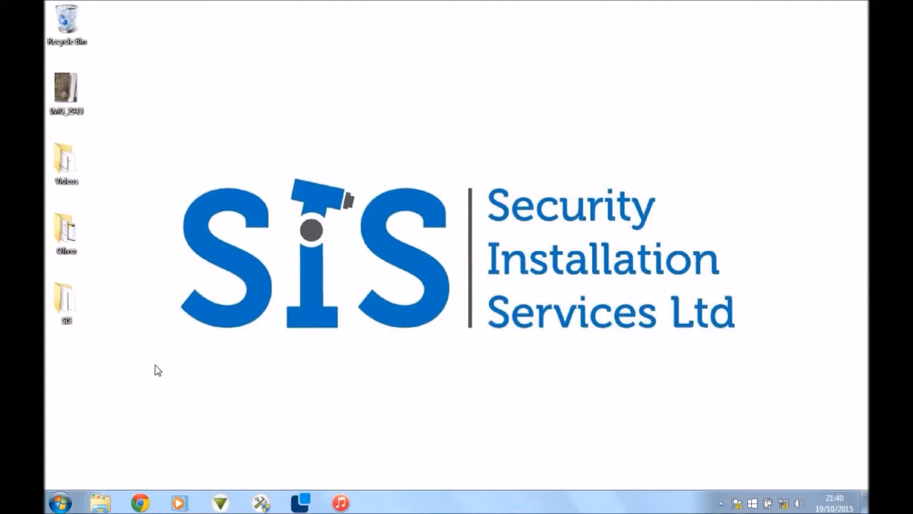
{"action": "mouse_move", "coordinate": [123, 416]}
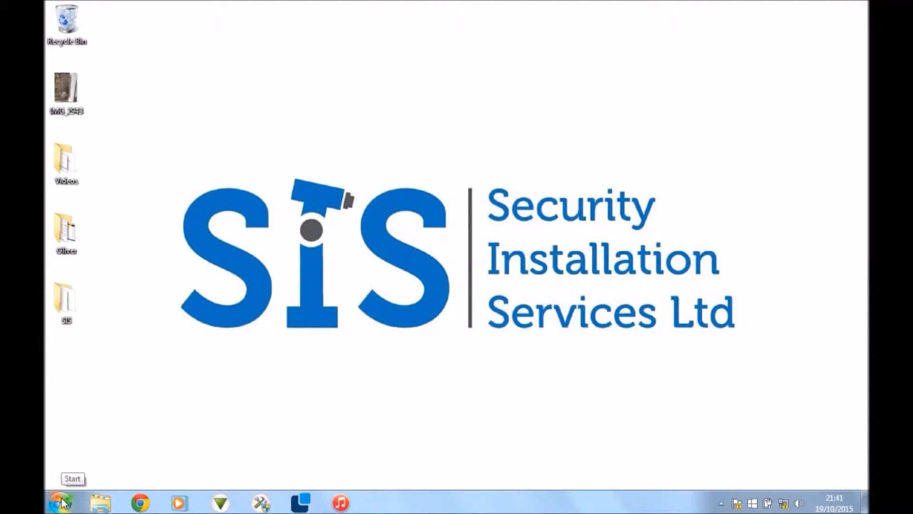
Expand the Net2 Access Control group in the Start menu's All Programs list
{"action": "left_click", "coordinate": [59, 502]}
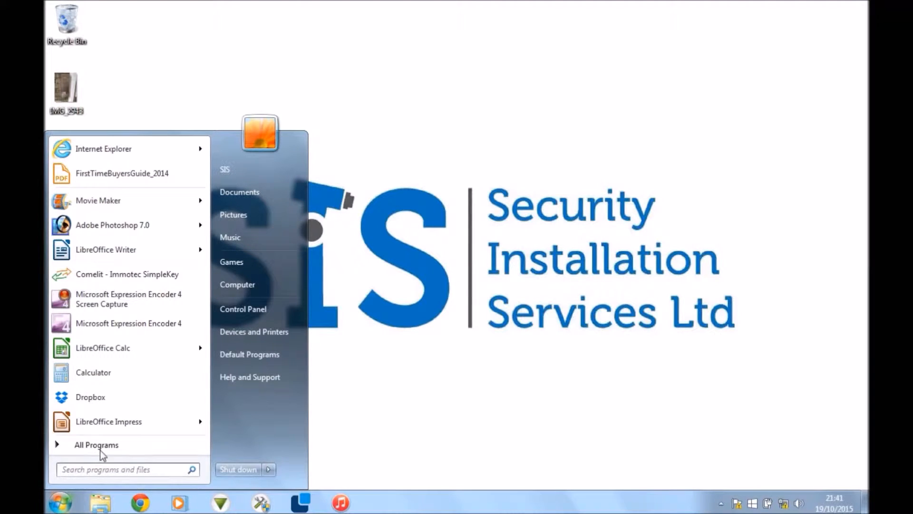
{"action": "left_click", "coordinate": [96, 445]}
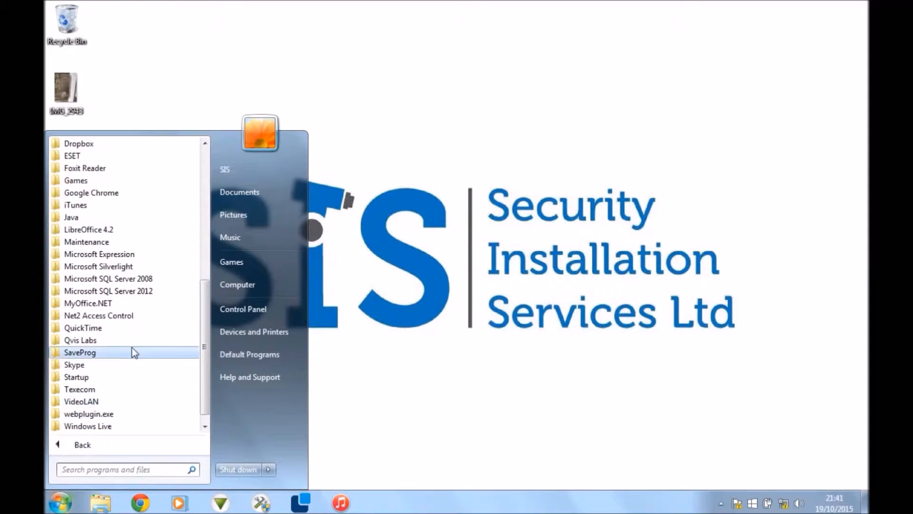
{"action": "left_click", "coordinate": [98, 315]}
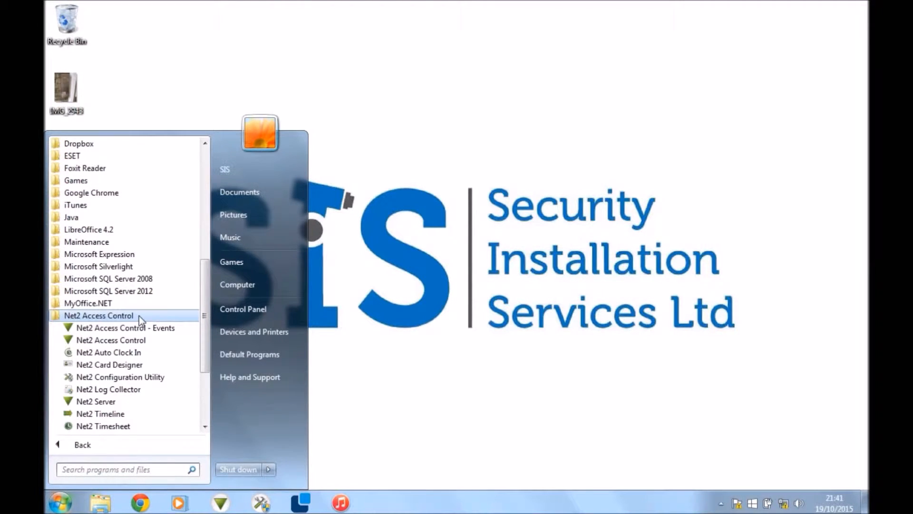
{"action": "mouse_move", "coordinate": [110, 365]}
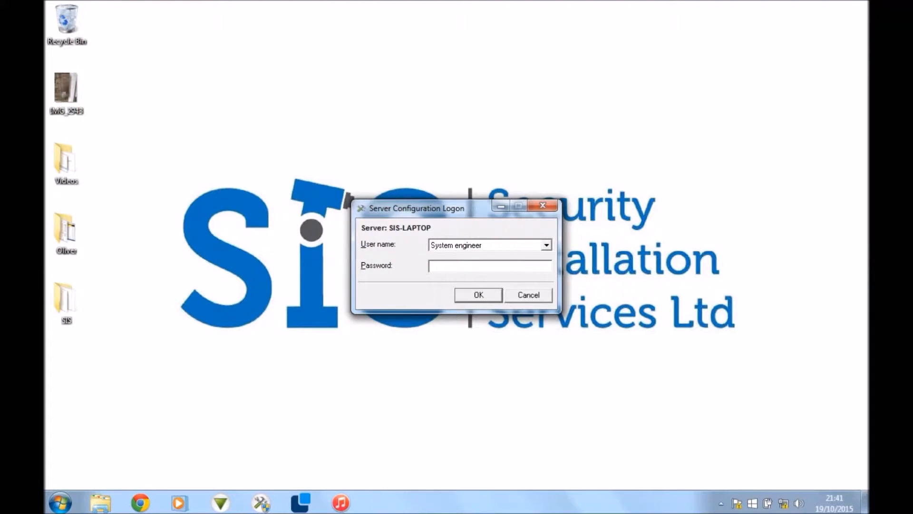
Log on as System engineer and go to the Database section showing services and backups
{"action": "left_click", "coordinate": [477, 295]}
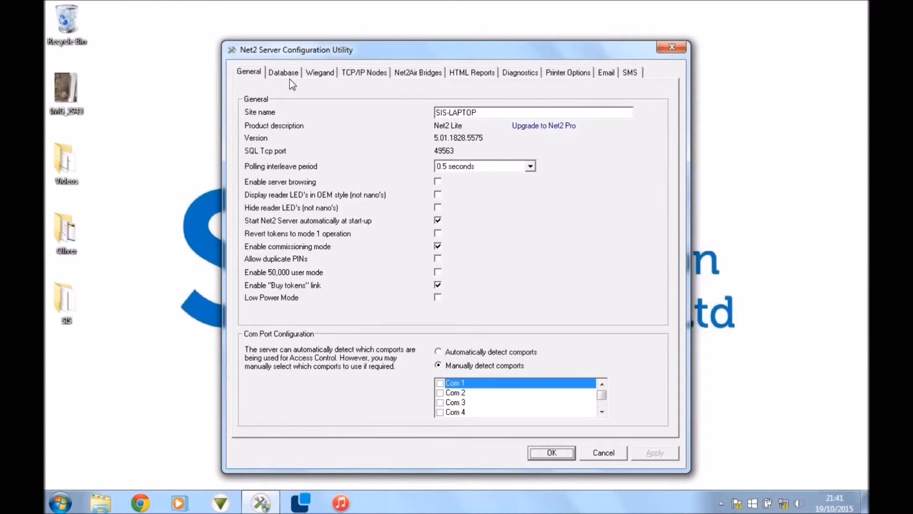
{"action": "left_click", "coordinate": [284, 72]}
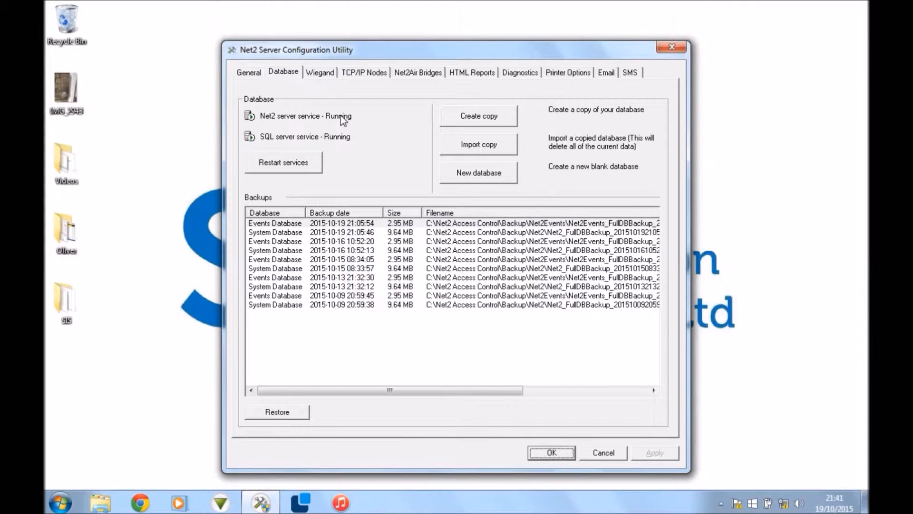
{"action": "mouse_move", "coordinate": [449, 131]}
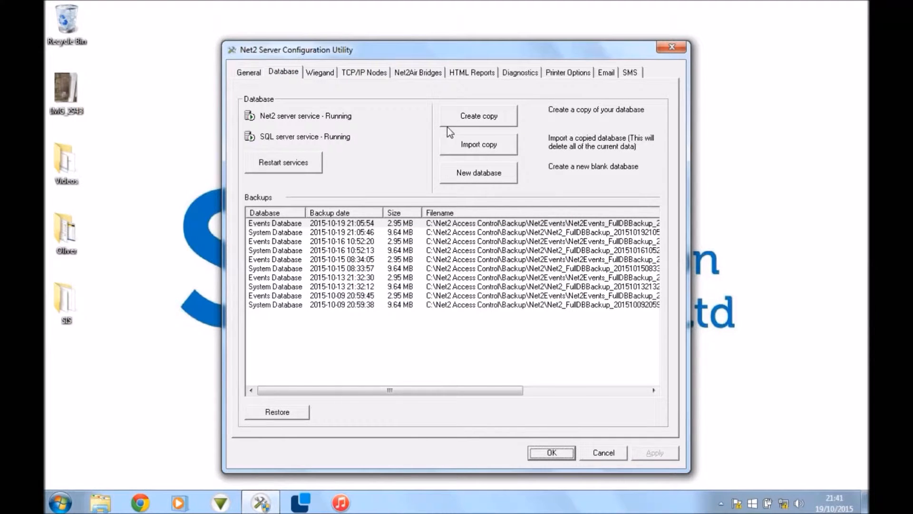
Start Create copy and confirm, stopping both services and reaching the save window
{"action": "left_click", "coordinate": [478, 115]}
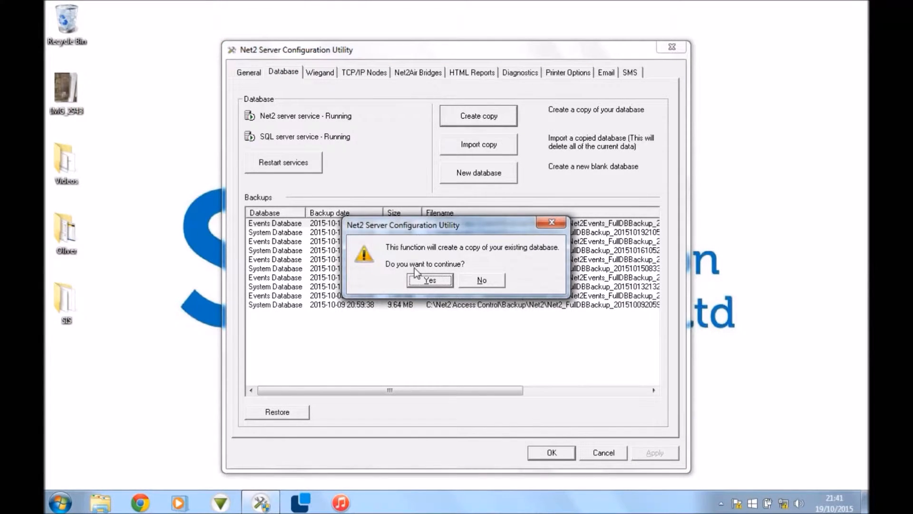
{"action": "left_click", "coordinate": [429, 279]}
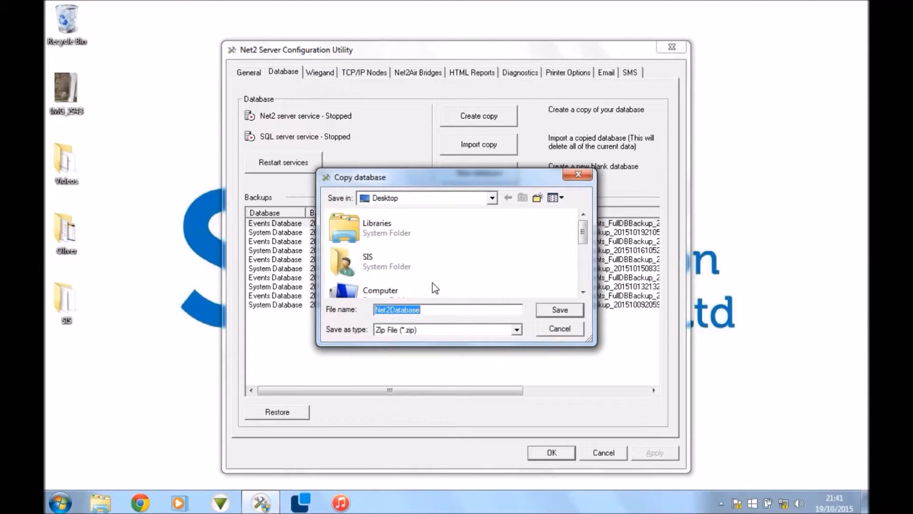
Save the database copy as 191015Net2Database.zip on the Desktop
{"action": "left_click", "coordinate": [447, 310]}
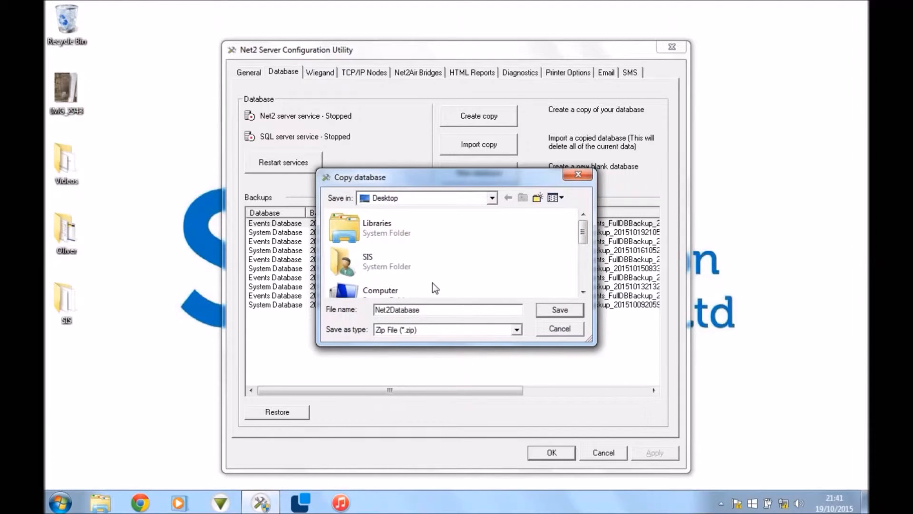
{"action": "type", "text": "19"}
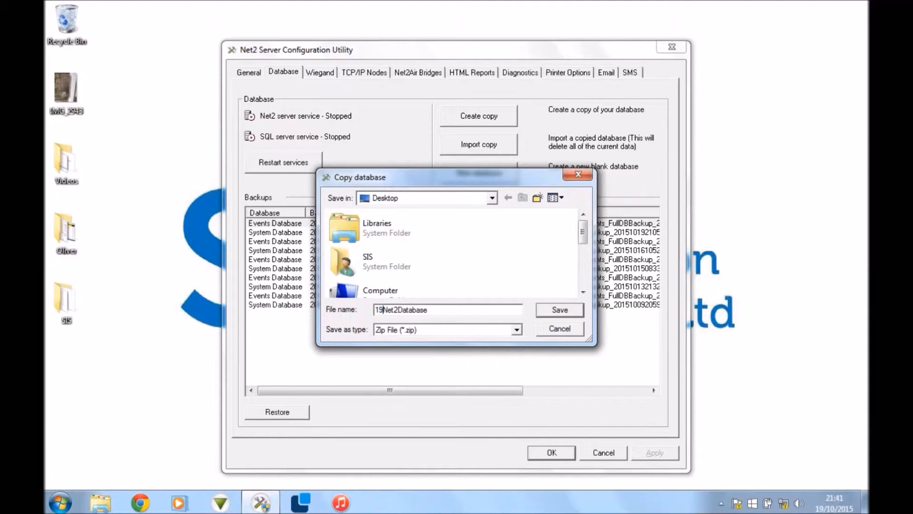
{"action": "type", "text": "1015"}
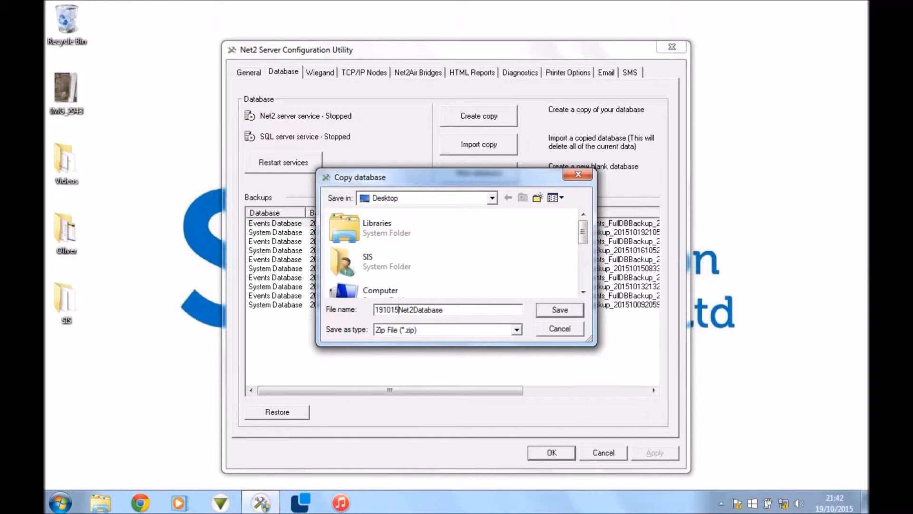
{"action": "left_click", "coordinate": [559, 309]}
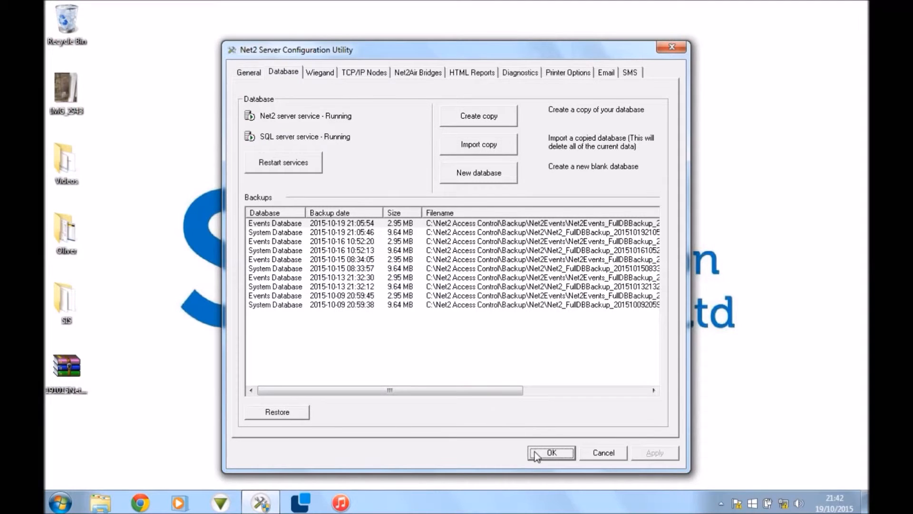
Close the configuration utility, leaving the dated zip on the desktop
{"action": "left_click", "coordinate": [550, 453]}
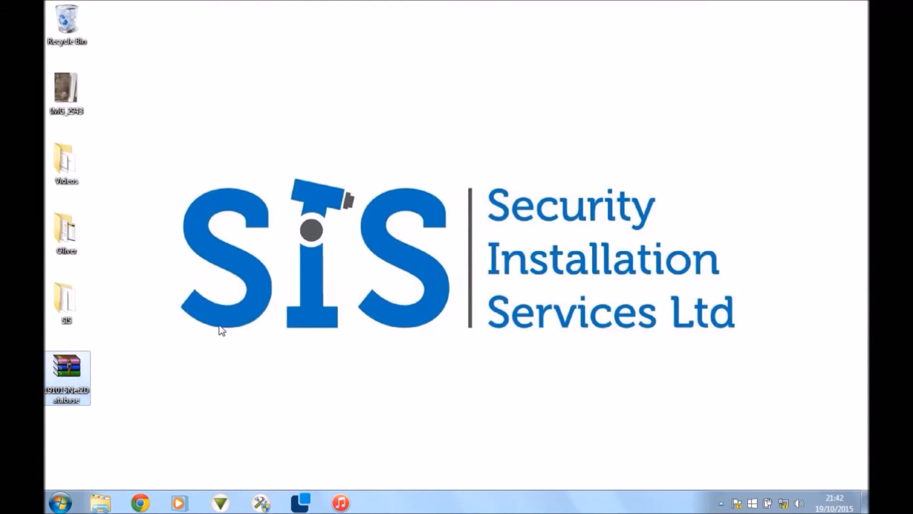
{"action": "mouse_move", "coordinate": [291, 376]}
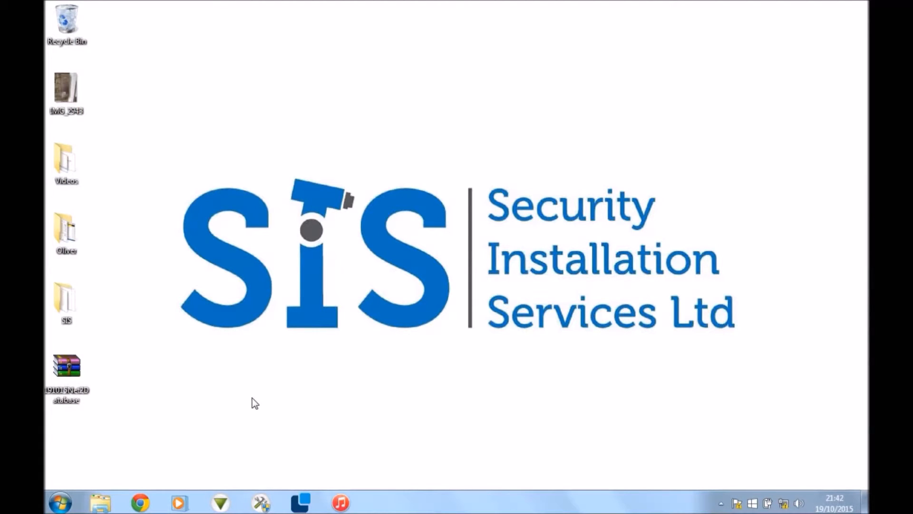
{"action": "mouse_move", "coordinate": [156, 468]}
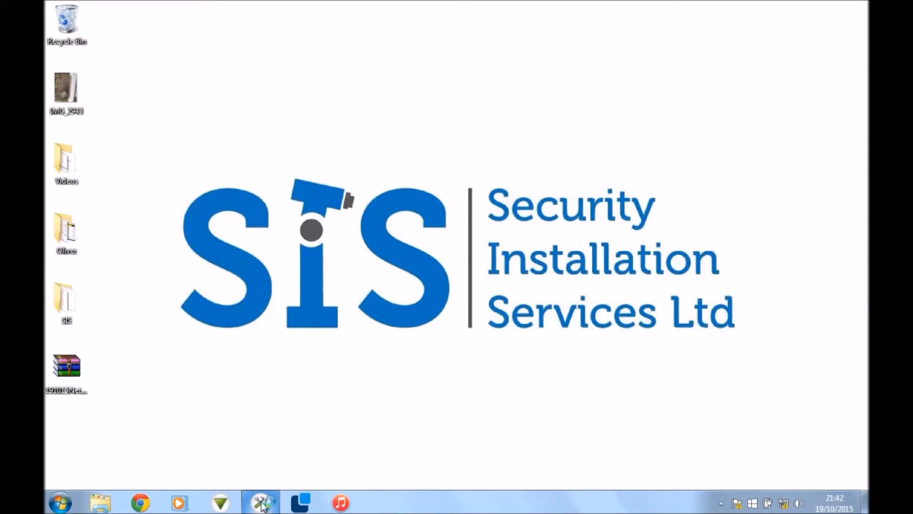
Reopen the utility from the taskbar and start Import copy on the Database page
{"action": "left_click", "coordinate": [260, 502]}
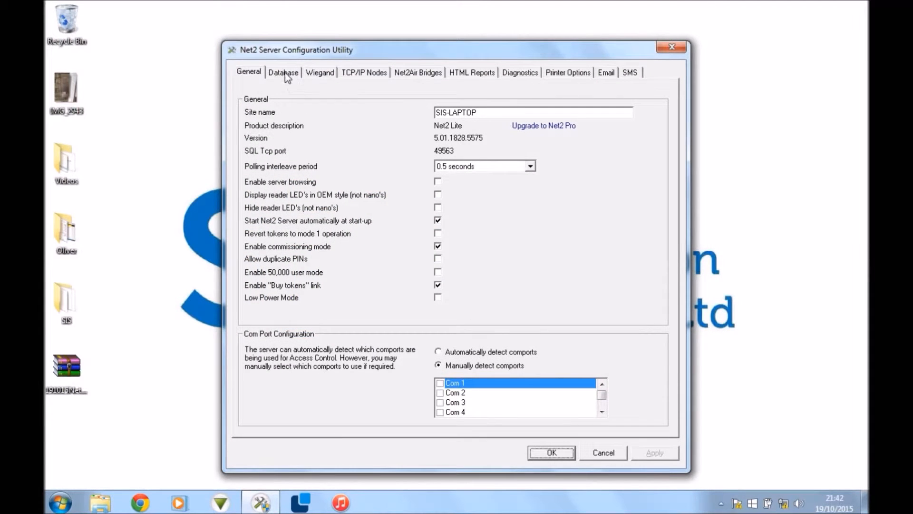
{"action": "left_click", "coordinate": [284, 72]}
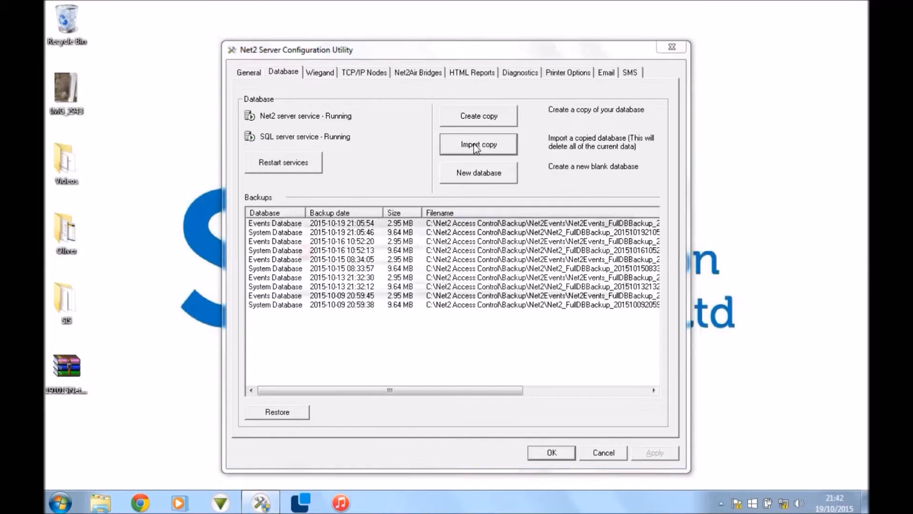
{"action": "left_click", "coordinate": [478, 143]}
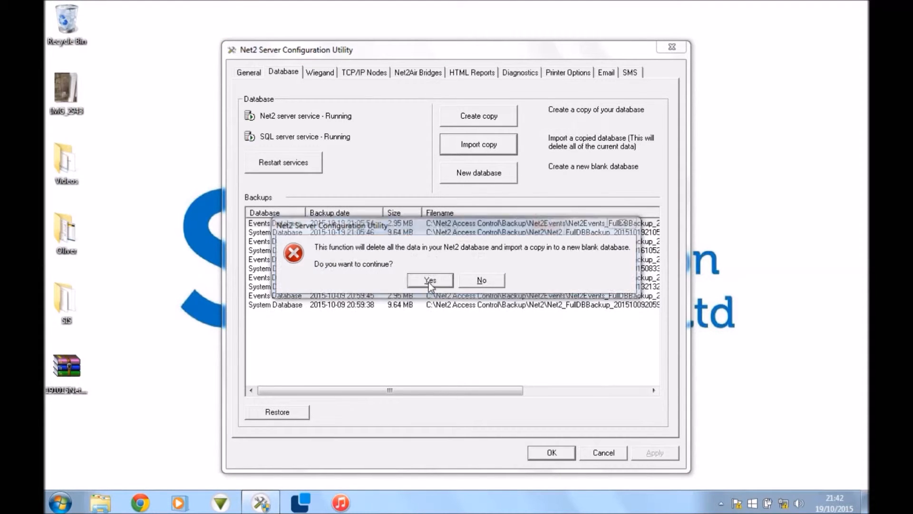
Confirm replacing all data and show all file types to pick 191015Net2Database
{"action": "left_click", "coordinate": [430, 280]}
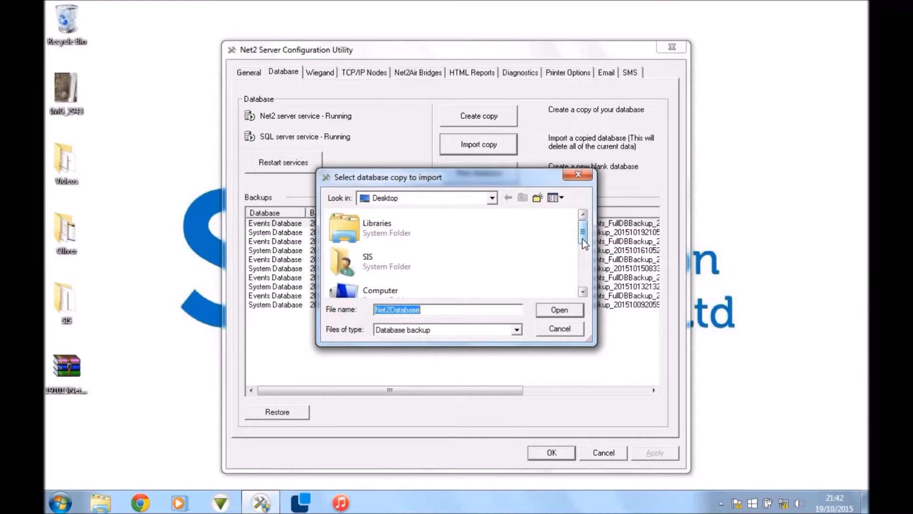
{"action": "scroll", "scroll_direction": "down", "scroll_amount": 3}
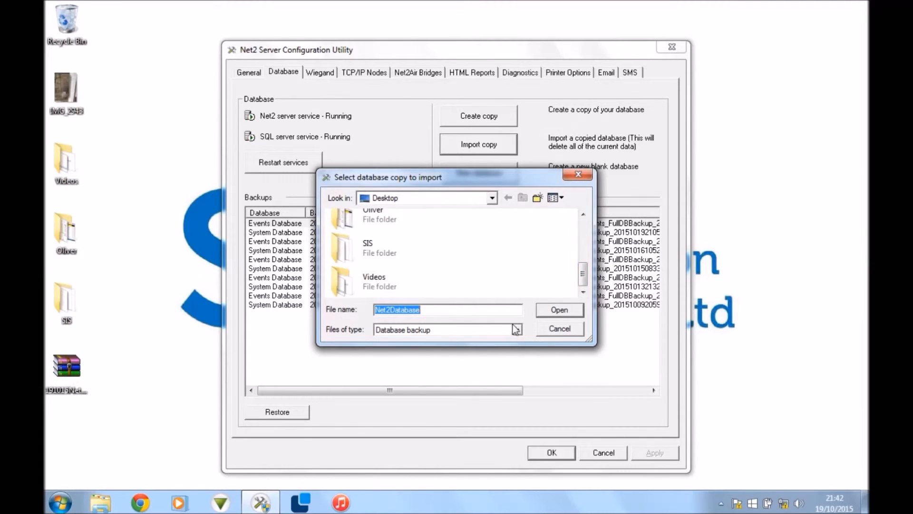
{"action": "left_click", "coordinate": [515, 329]}
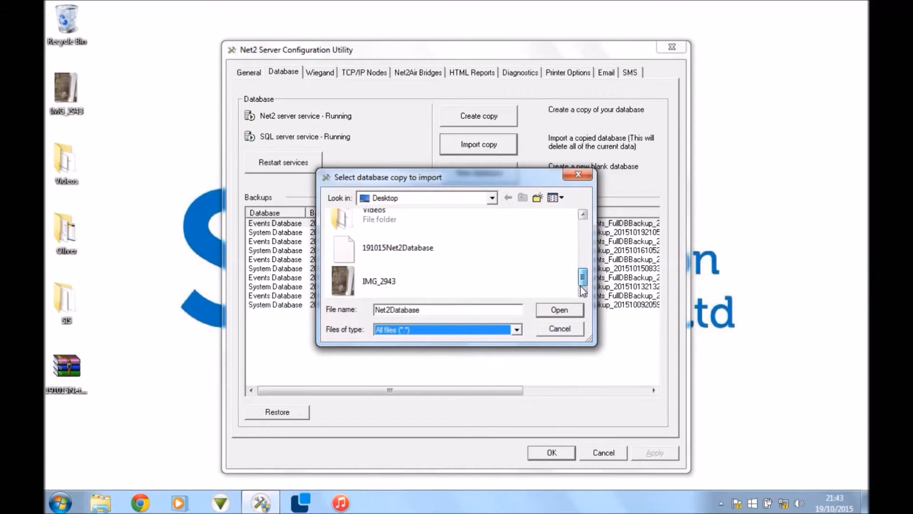
{"action": "left_click", "coordinate": [397, 247]}
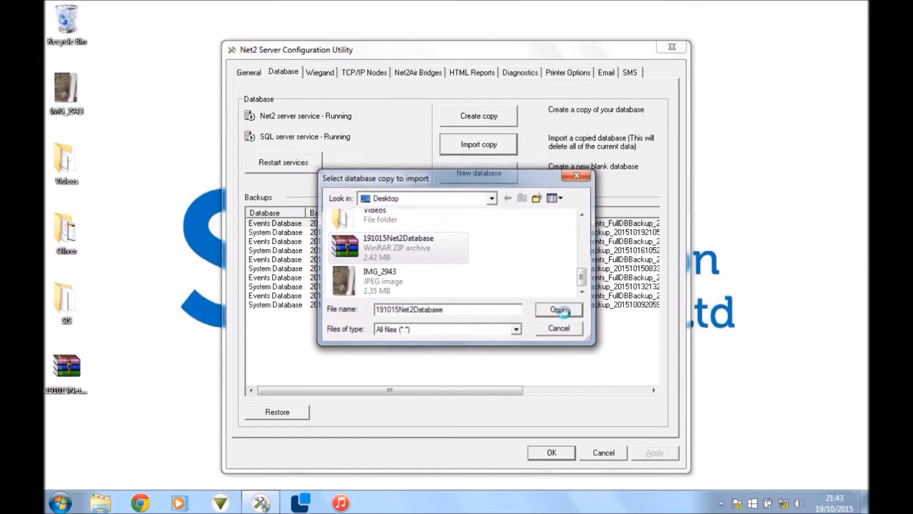
Import the 191015Net2Database archive, then launch Net2 Access Control from the taskbar
{"action": "left_click", "coordinate": [557, 309]}
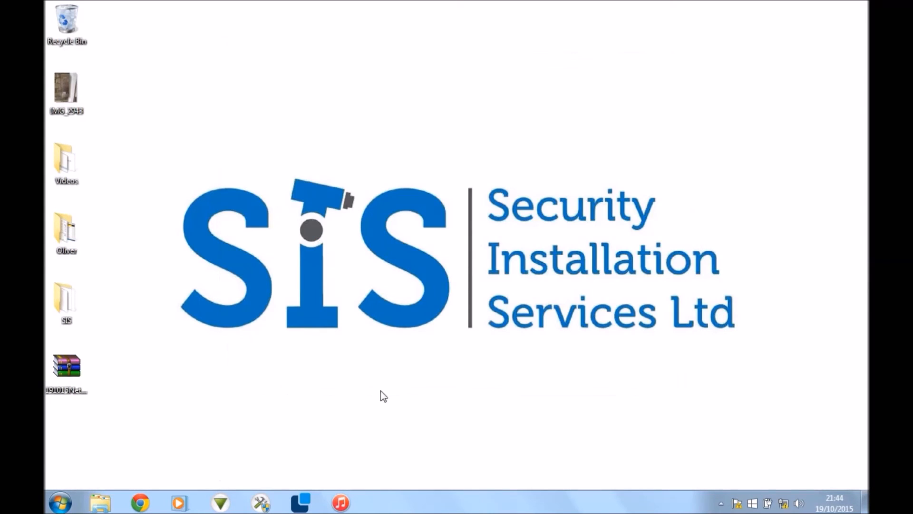
{"action": "left_click", "coordinate": [220, 502]}
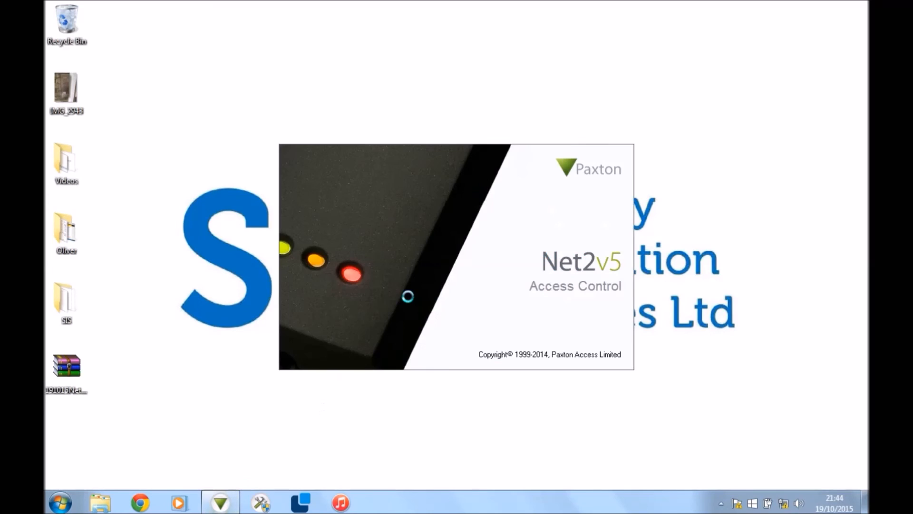